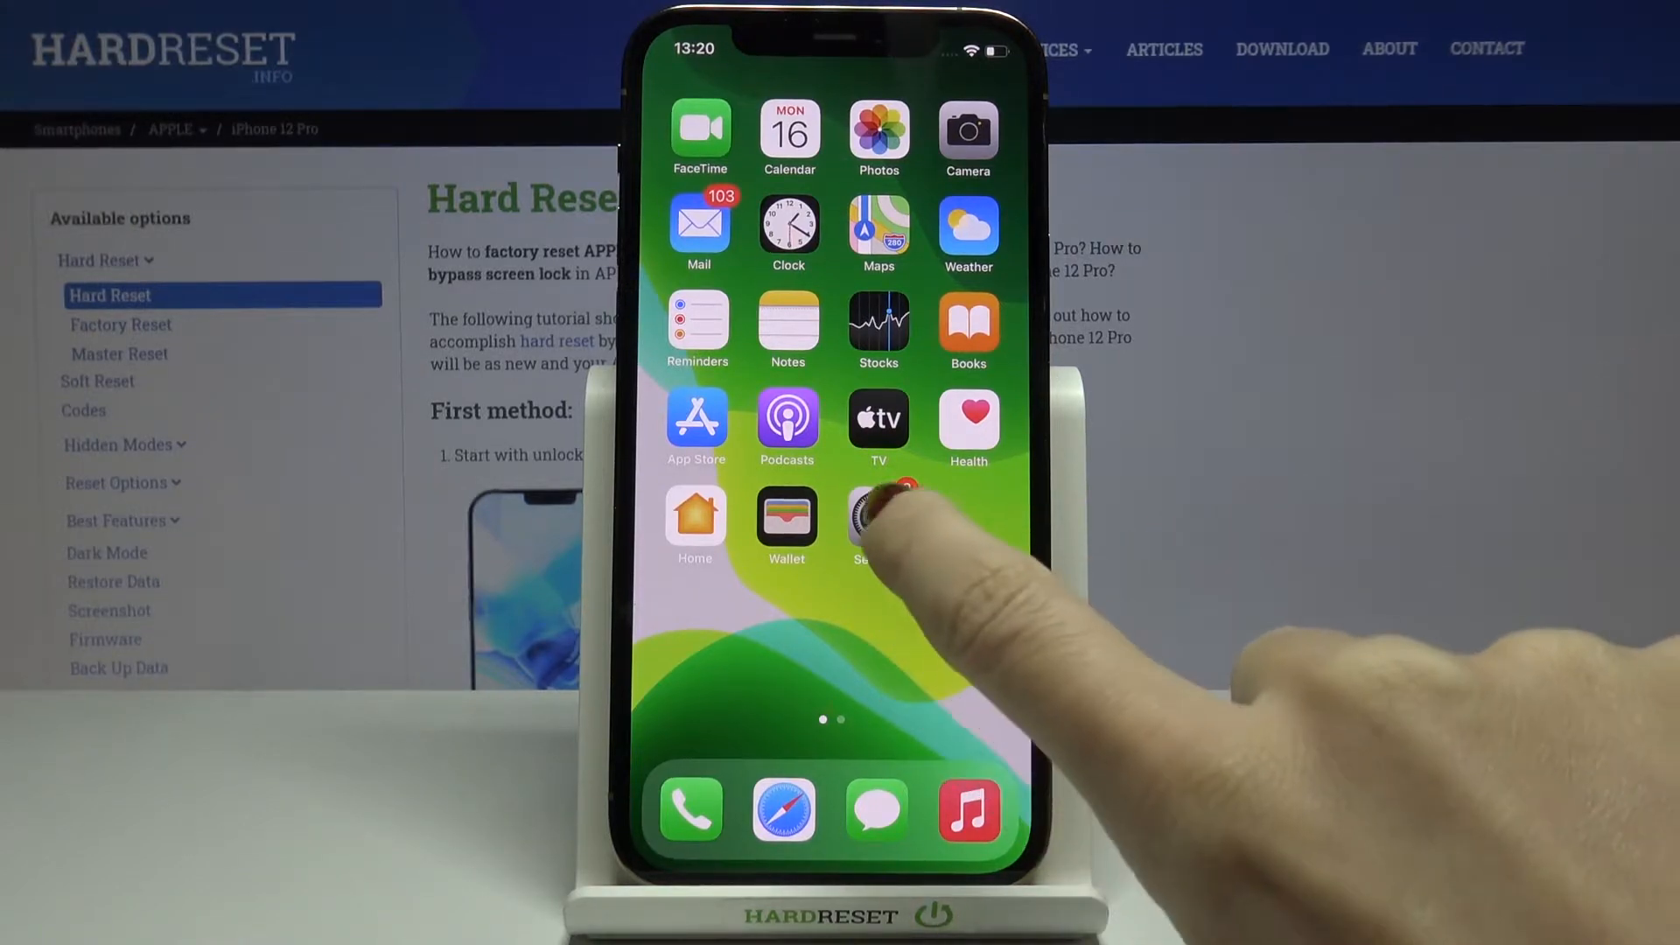
# Navigate from Settings through General down to the VPN settings page.
pyautogui.click(865, 516)
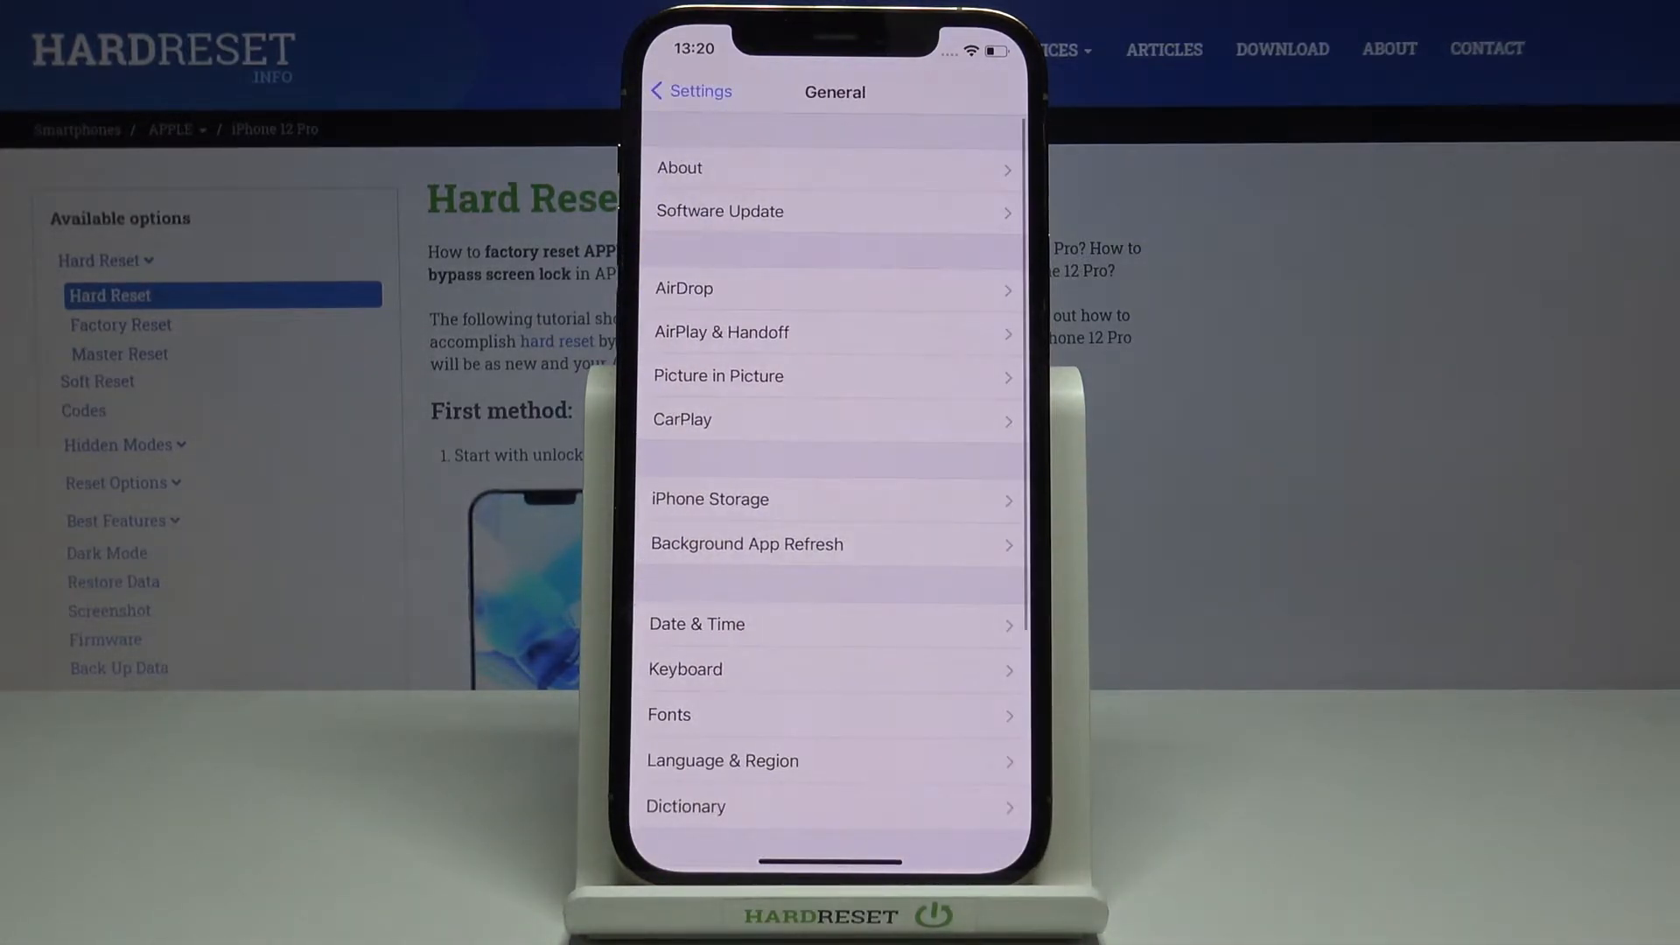
pyautogui.scroll(-3)
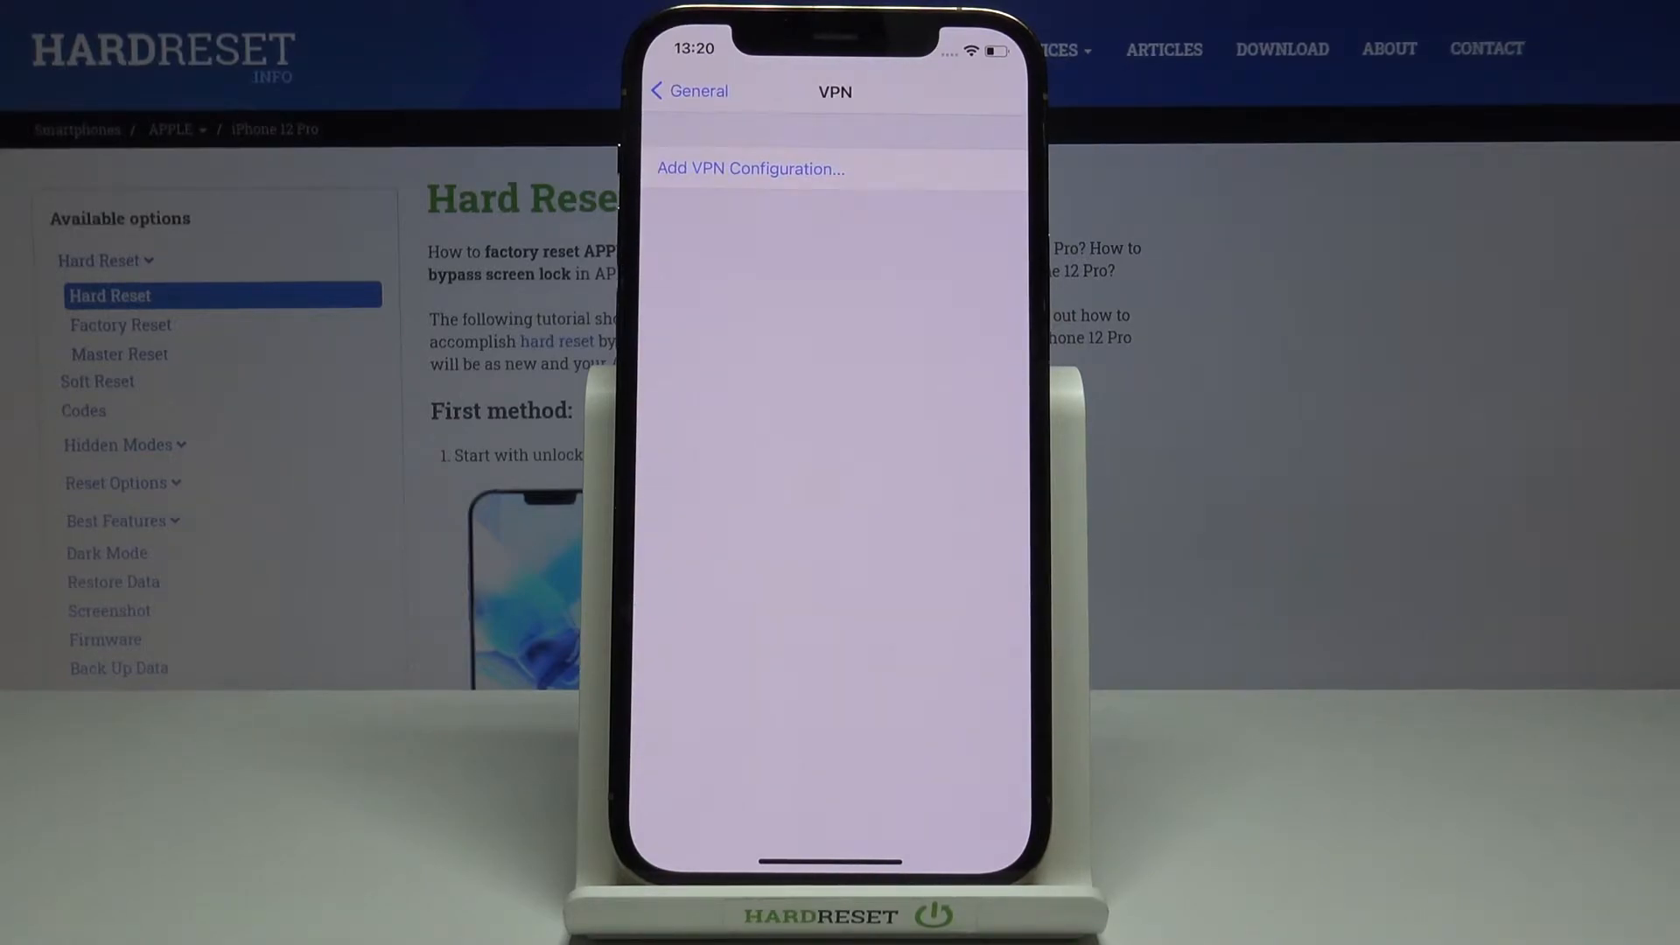
# Start a new IKEv2 VPN configuration and set its proxy to Manual, revealing server and port fields.
pyautogui.click(749, 168)
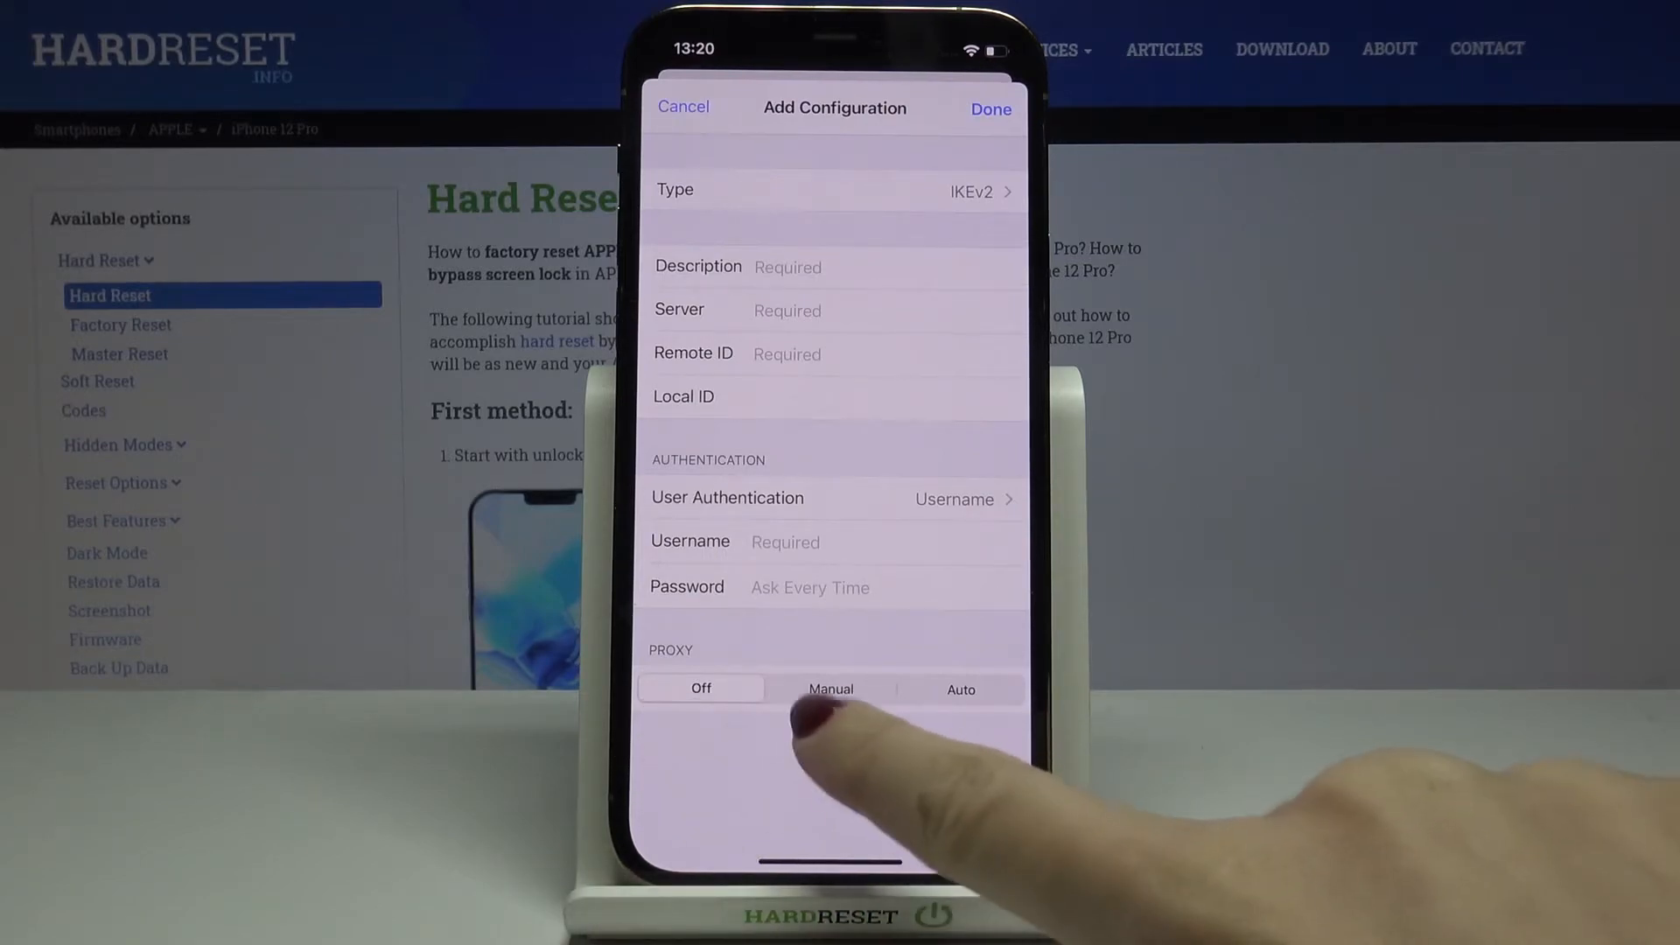
pyautogui.click(961, 690)
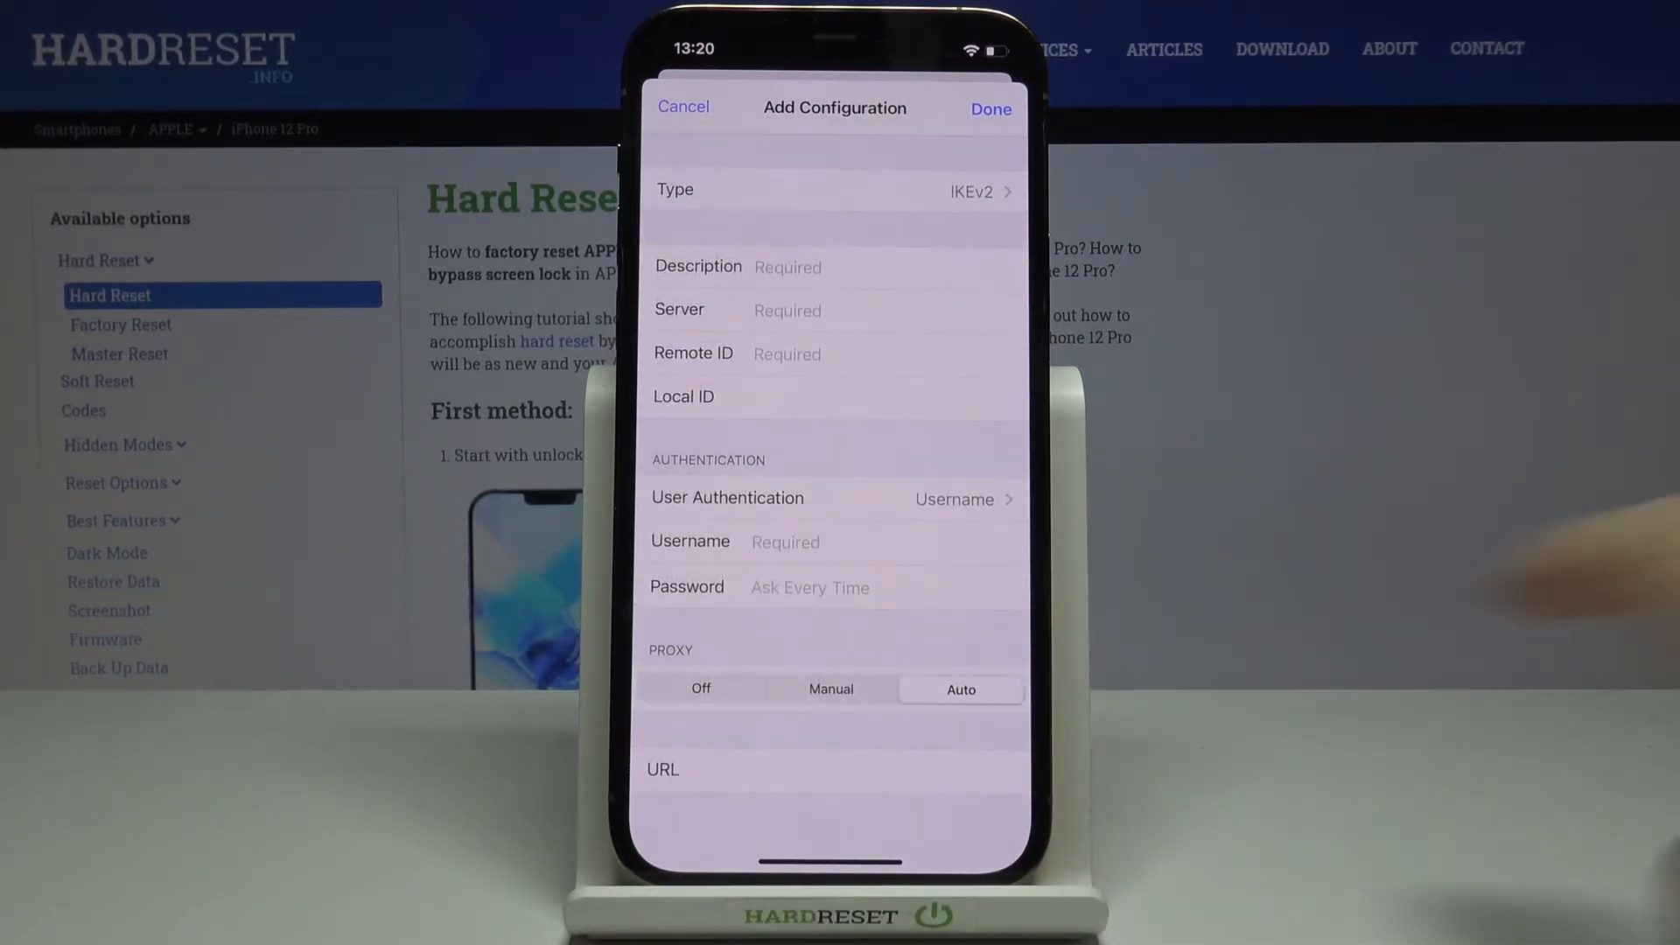
pyautogui.click(830, 689)
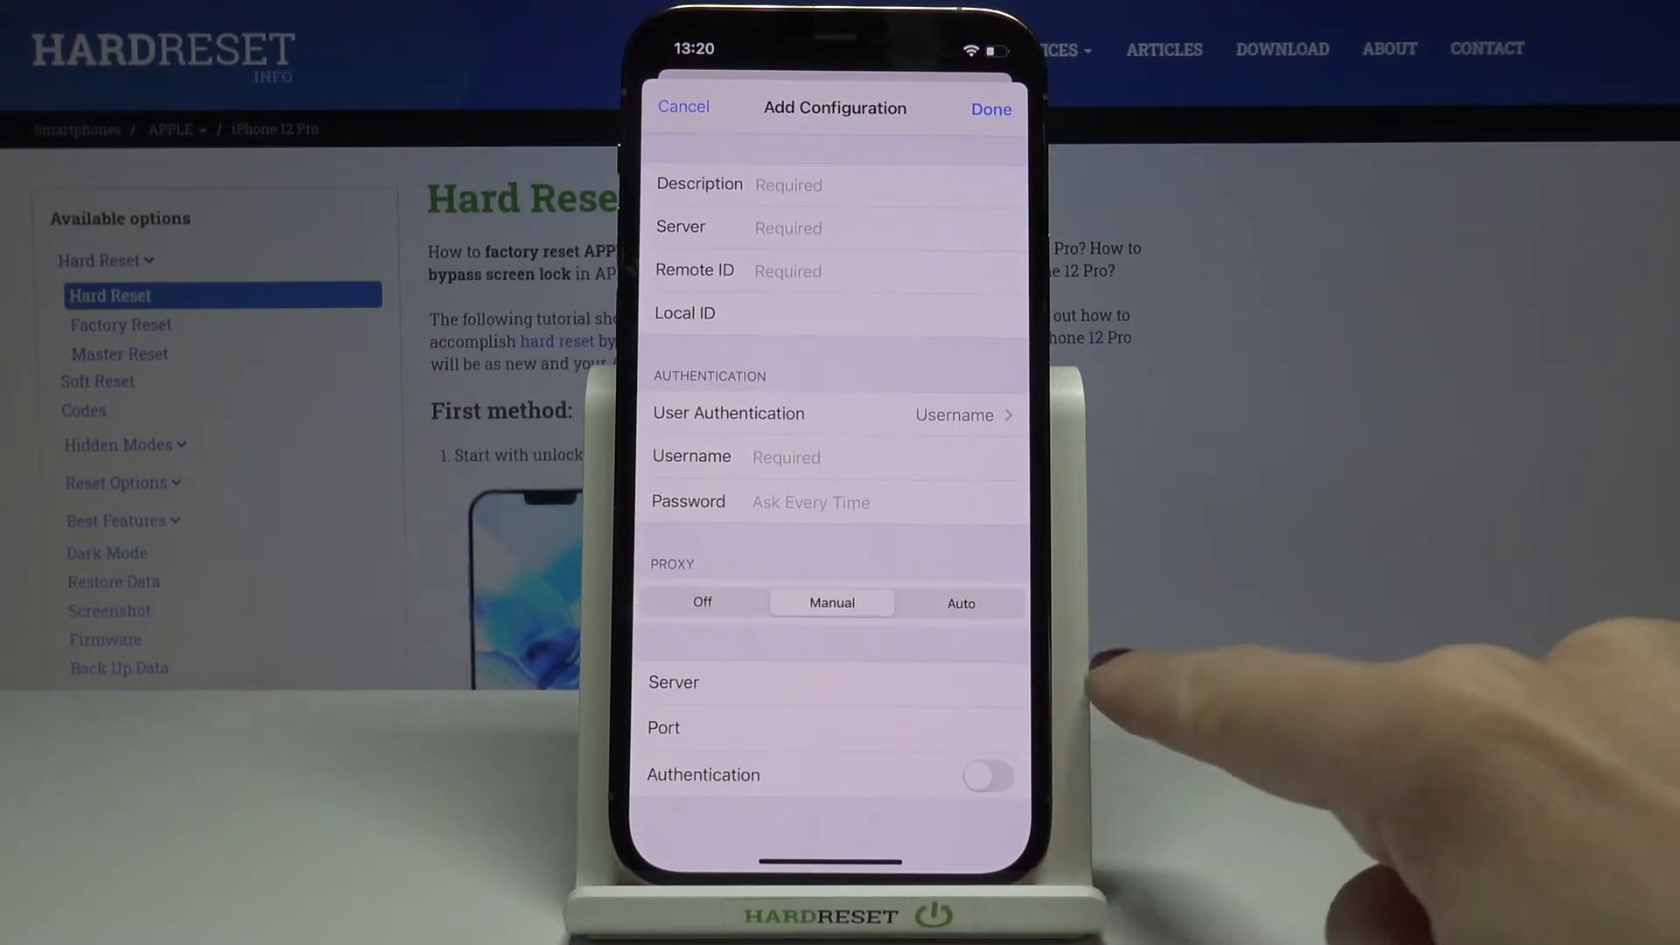
pyautogui.moveTo(1106, 679)
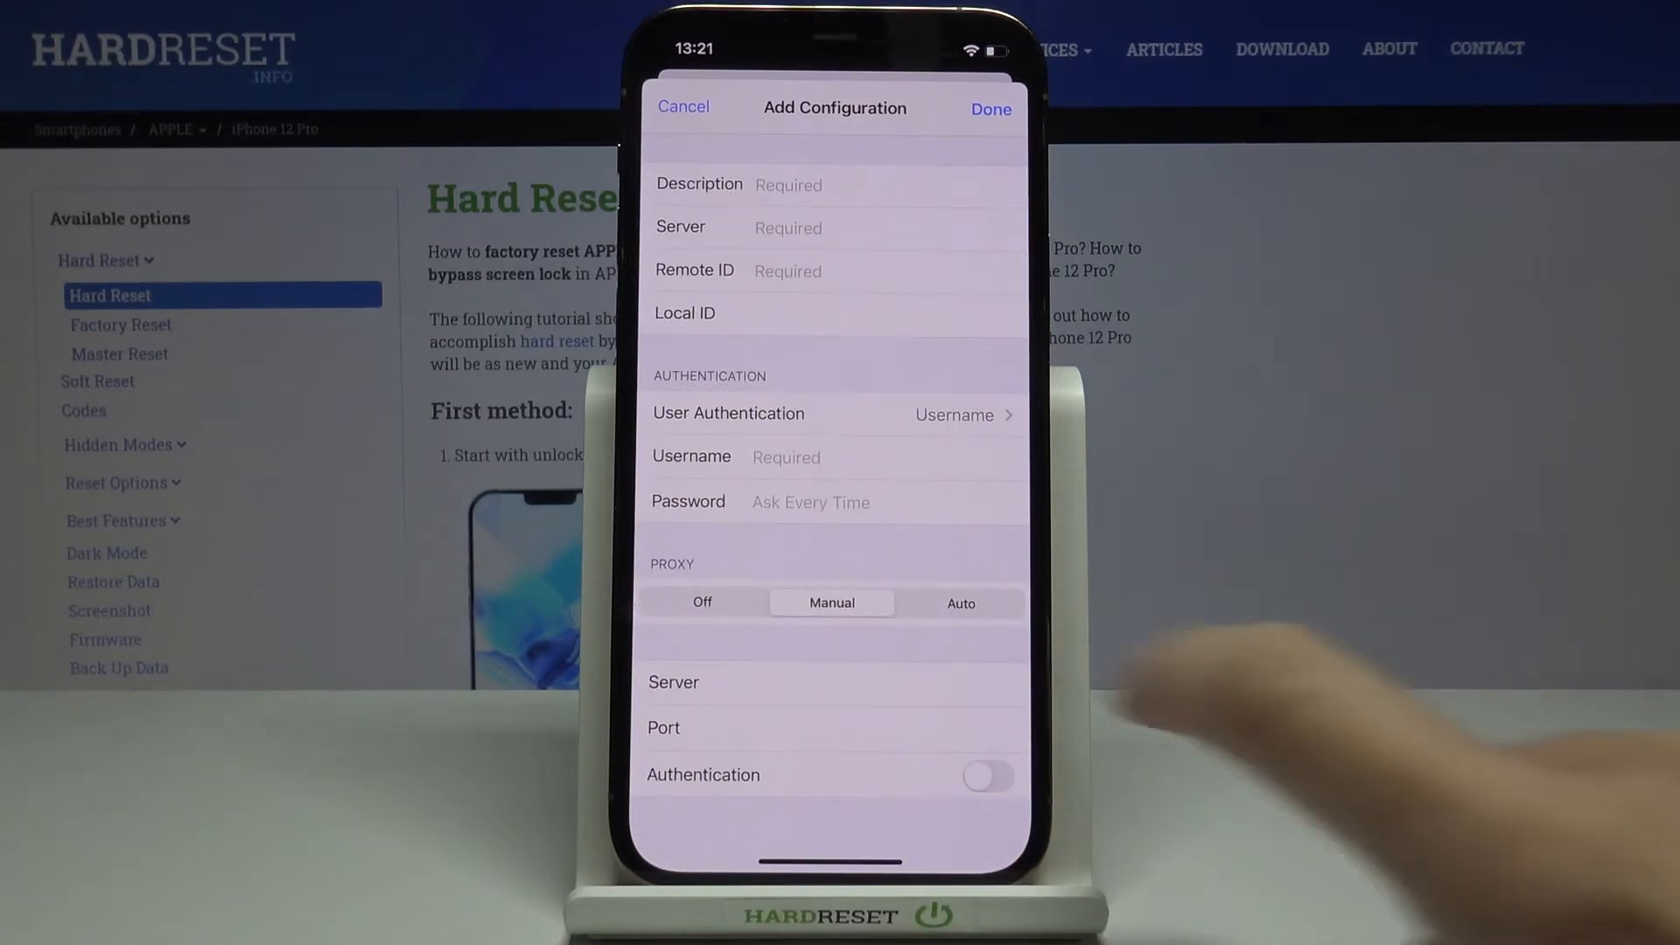